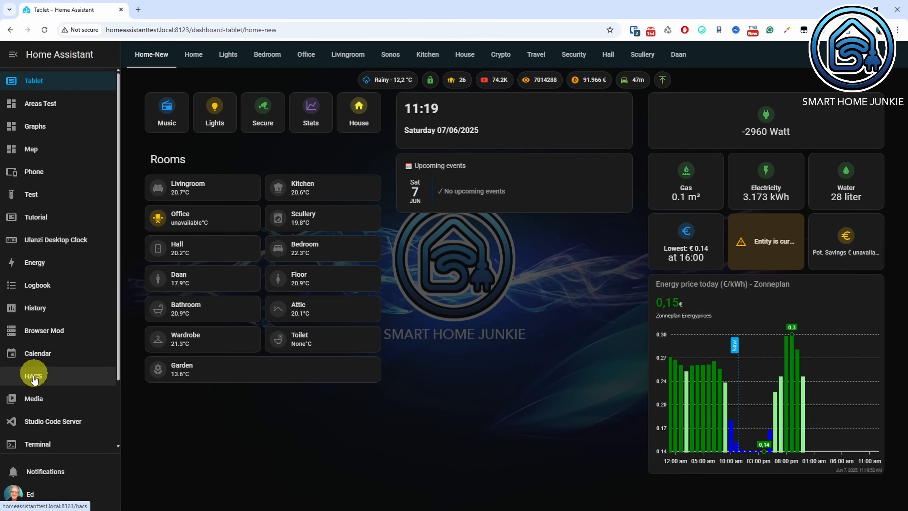
Step: Find Waste Collection Schedule in HACS by searching 'wa' and download version 2.8.0
click(33, 375)
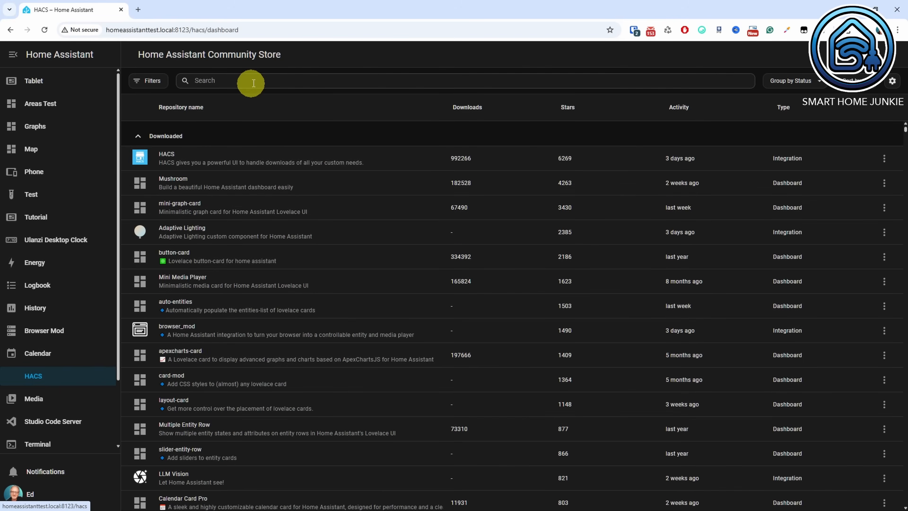
text(waste col)
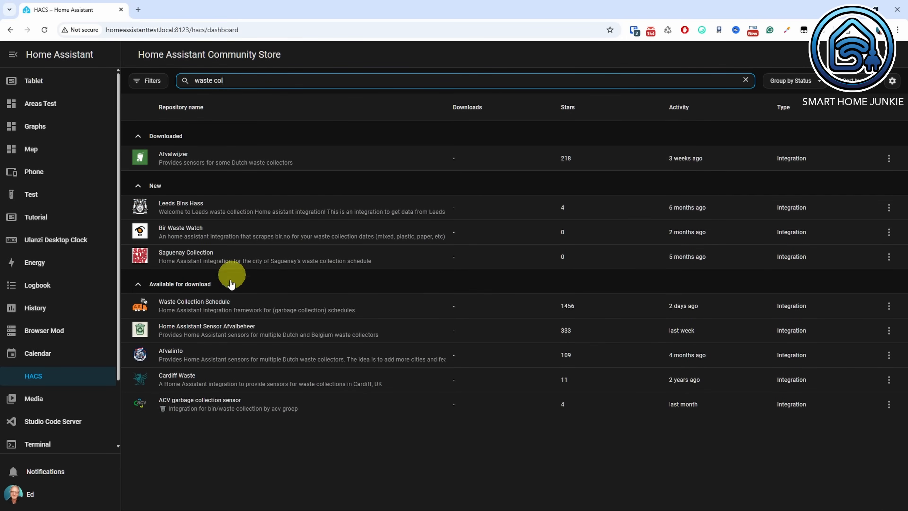
click(194, 305)
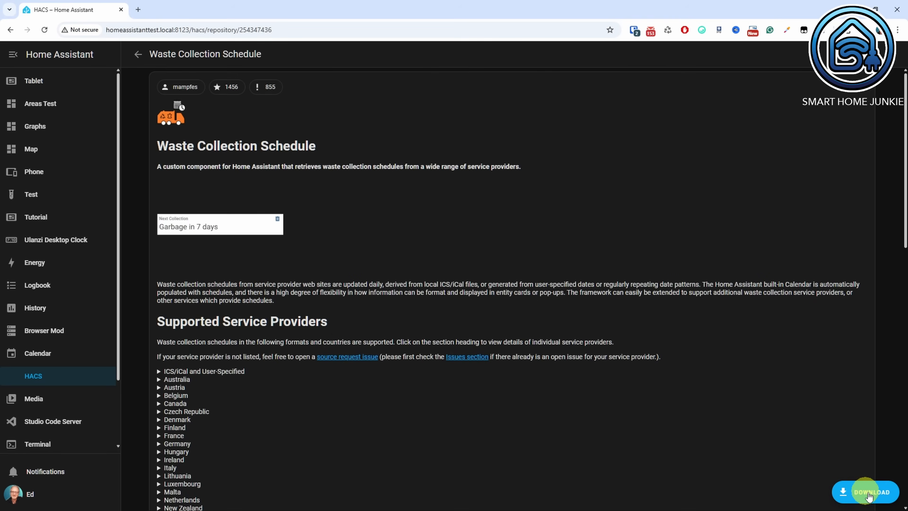
click(867, 492)
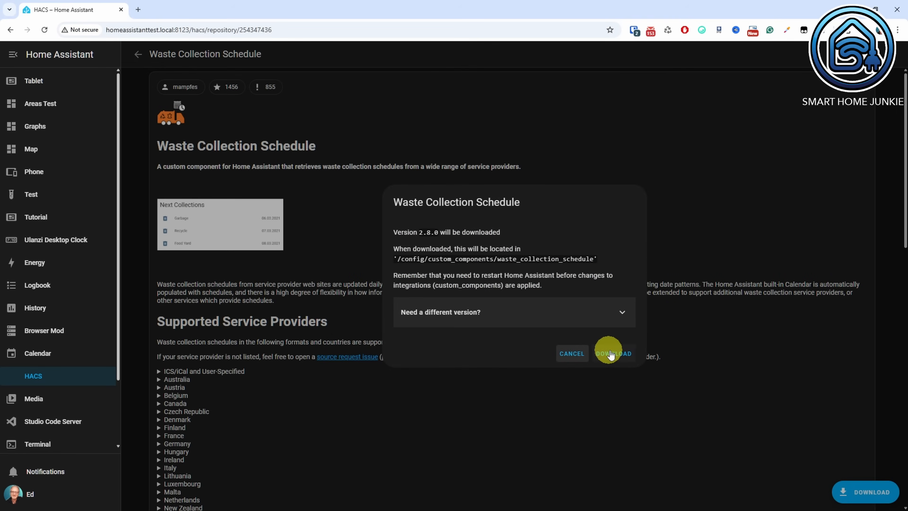
click(613, 353)
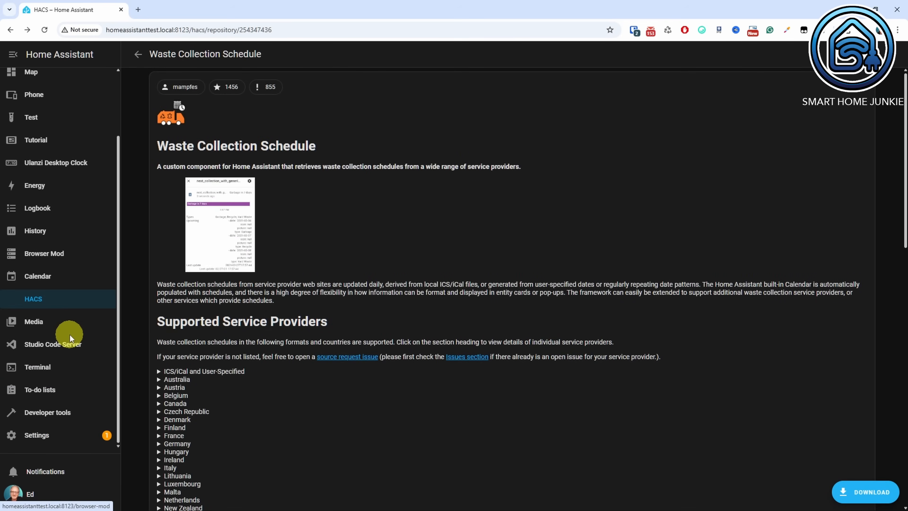
Step: Resolve the 'Restart required' repair from Settings by restarting Home Assistant
click(36, 435)
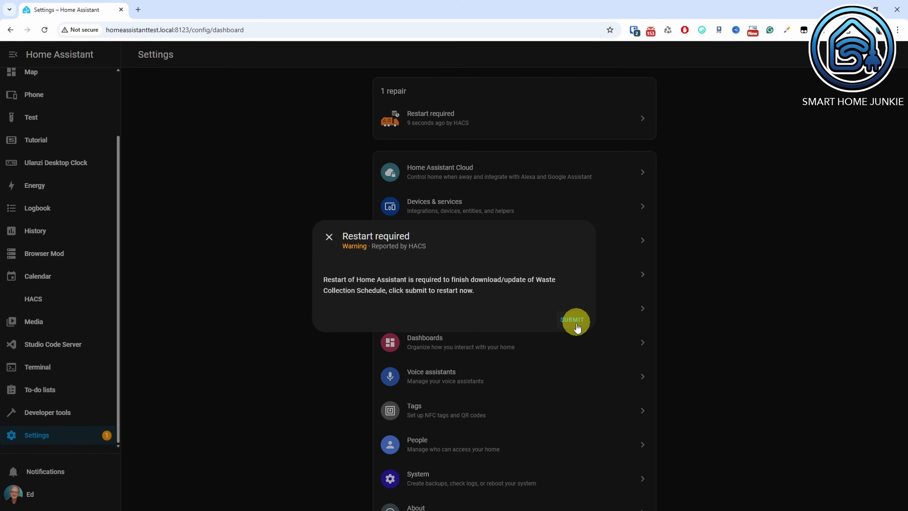
click(573, 320)
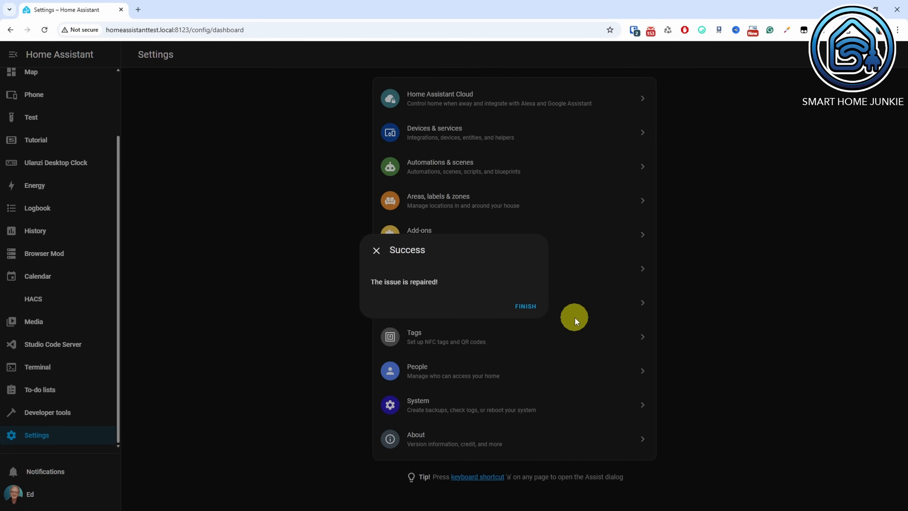
click(524, 306)
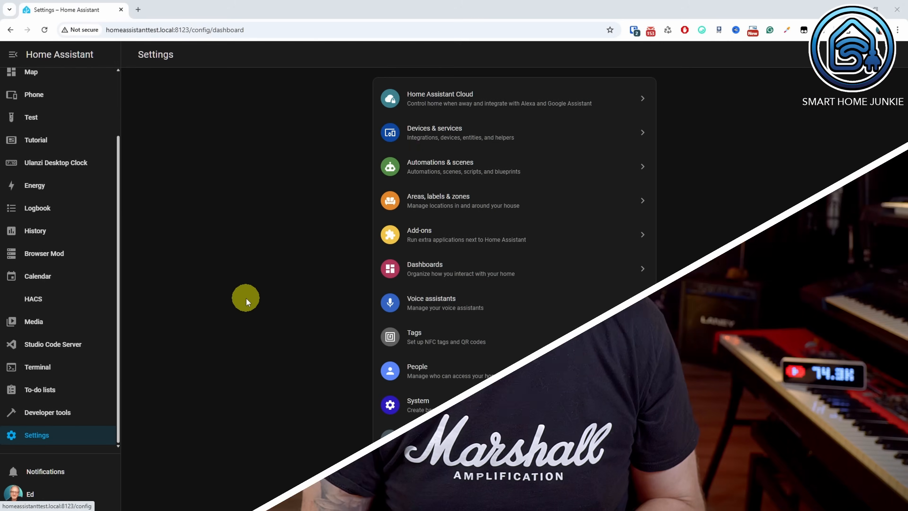
Step: Create a new folder named 'waste' inside the www config folder
click(52, 343)
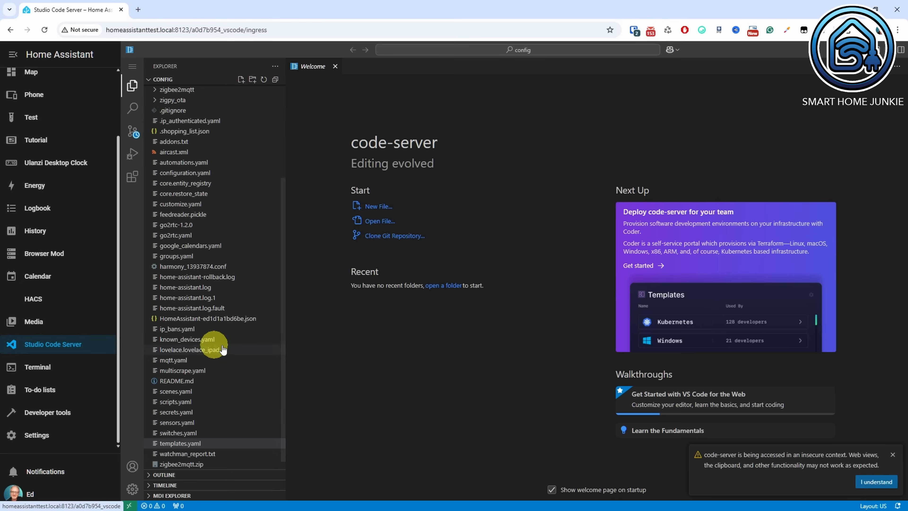
scroll(up, 3)
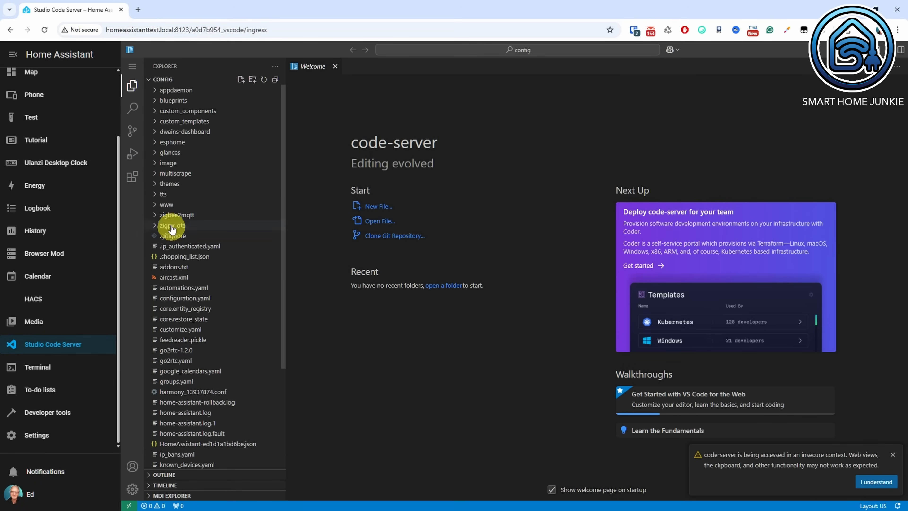
click(167, 204)
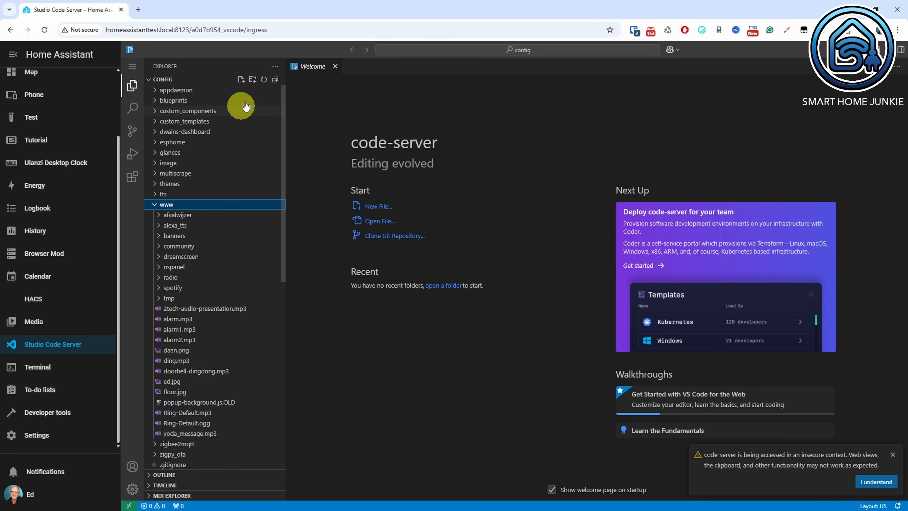
click(253, 79)
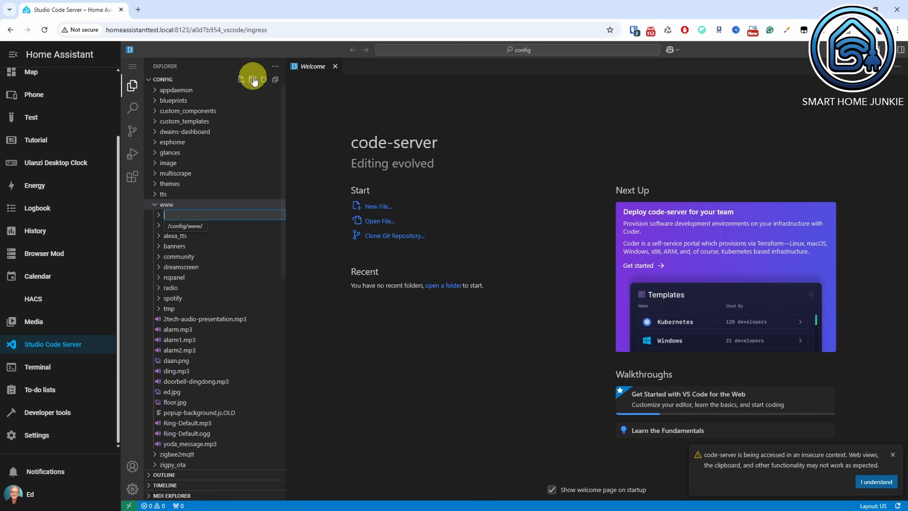
text(waste)
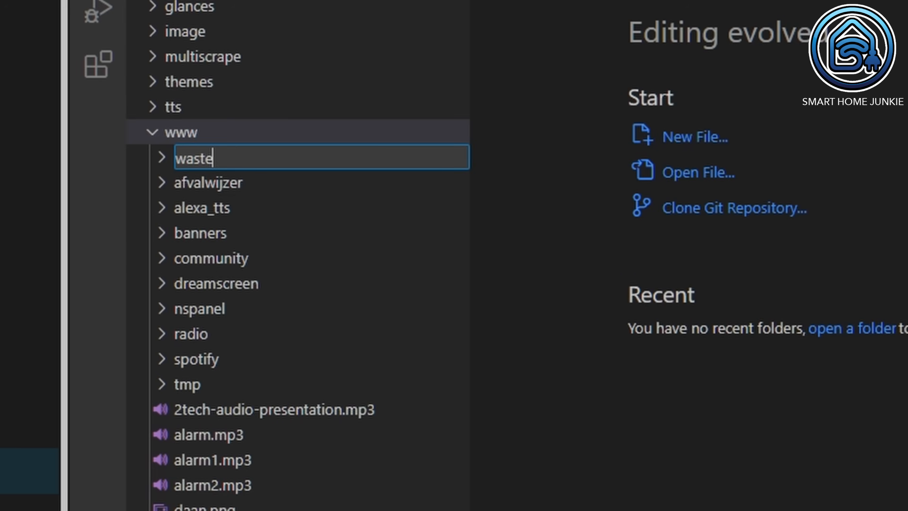